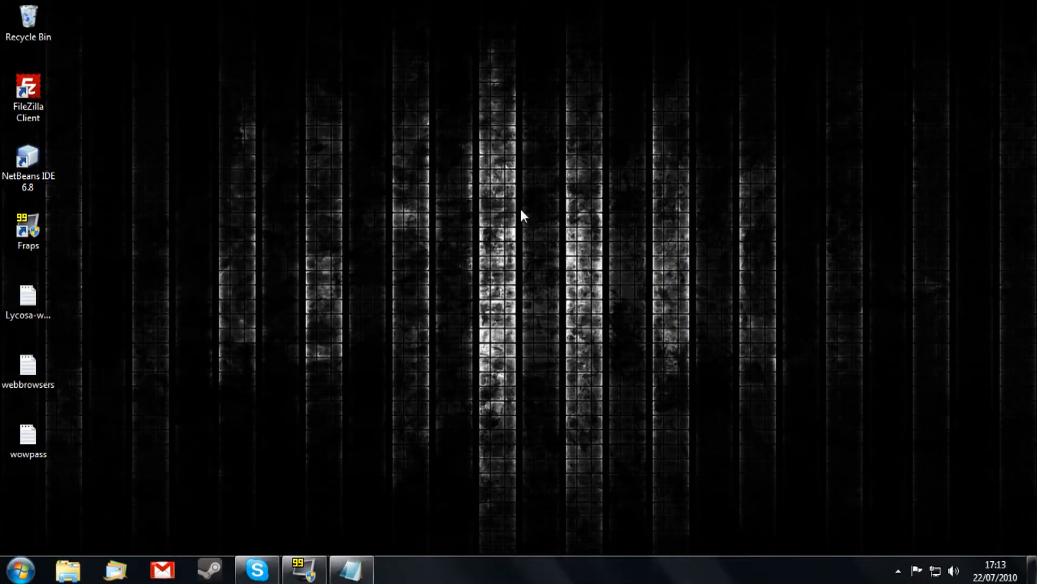
{"action": "mouse_move", "coordinate": [554, 253]}
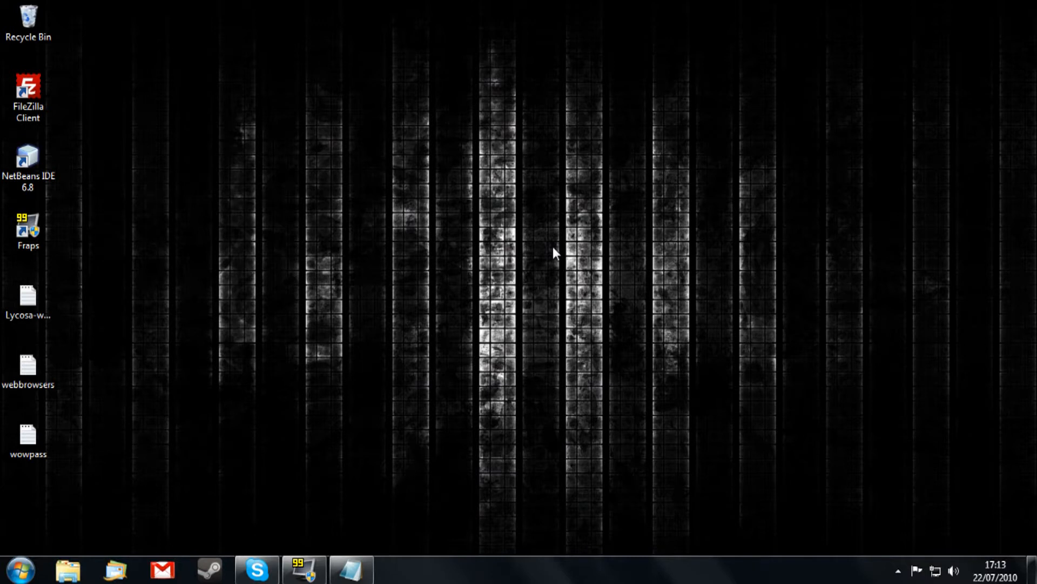
{"action": "mouse_move", "coordinate": [673, 278]}
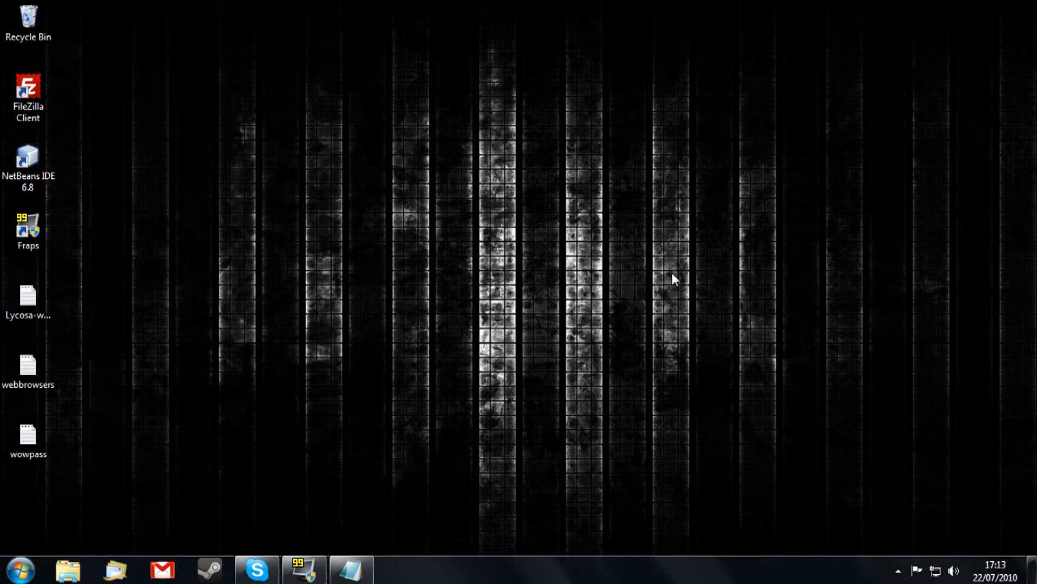
{"action": "mouse_move", "coordinate": [367, 260]}
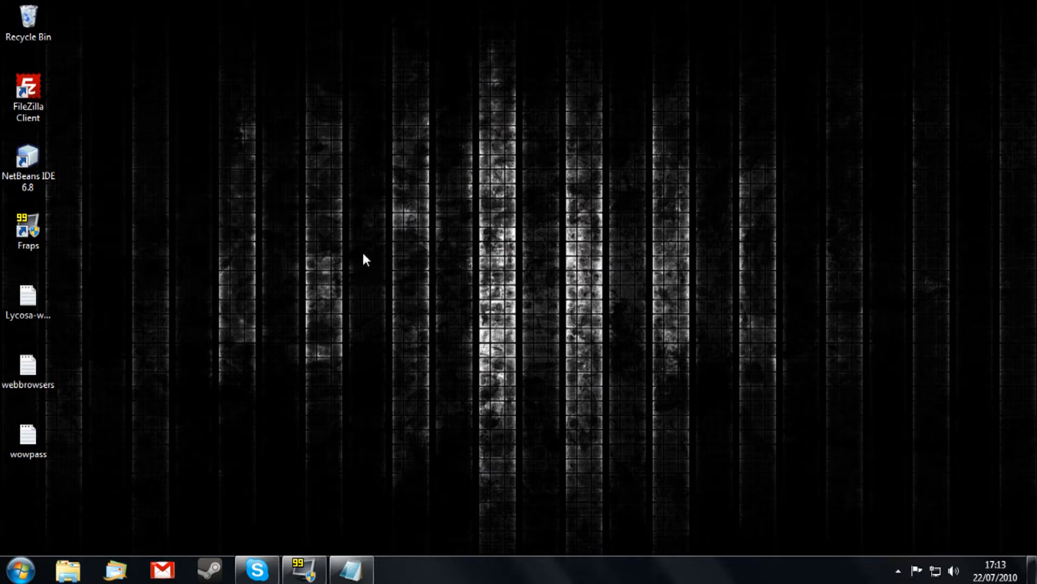
{"action": "mouse_move", "coordinate": [442, 335]}
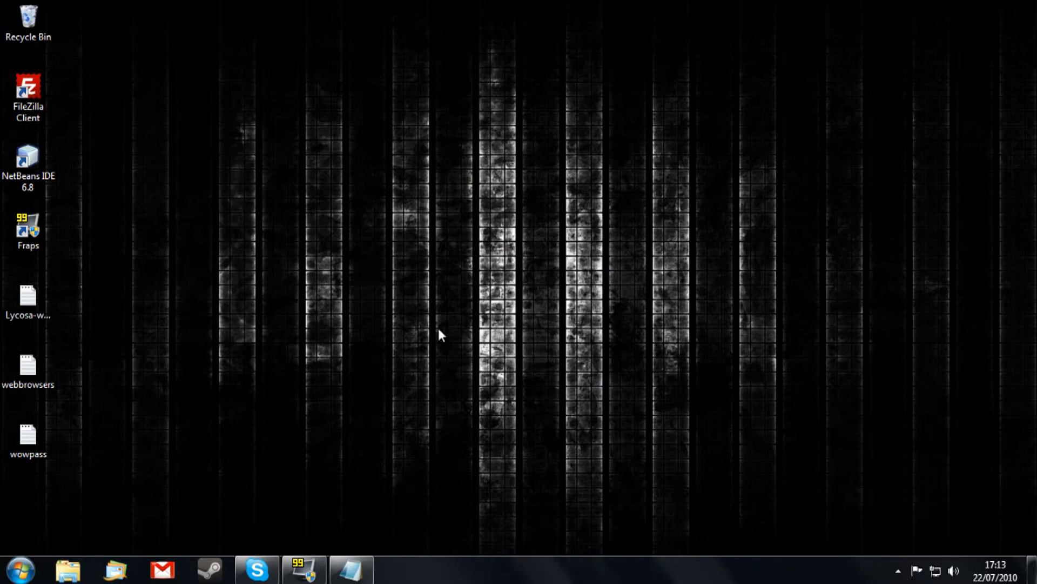
{"action": "mouse_move", "coordinate": [431, 304]}
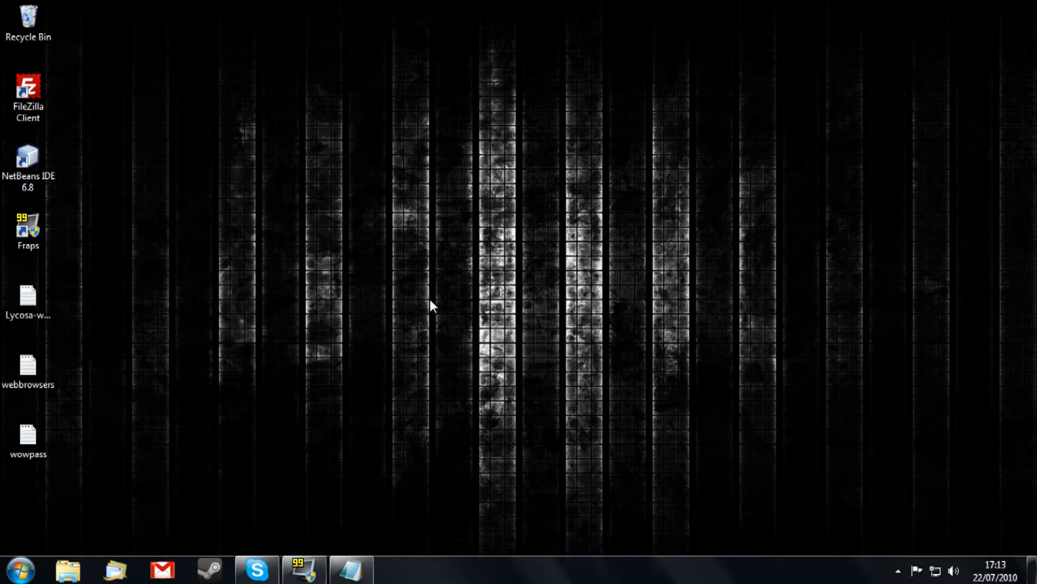
{"action": "mouse_move", "coordinate": [396, 331]}
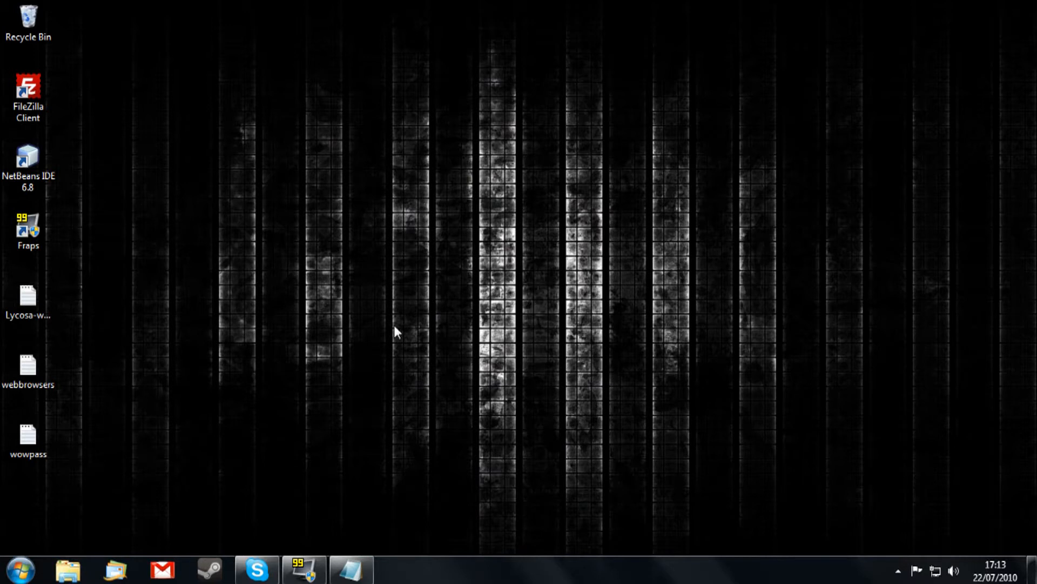
{"action": "mouse_move", "coordinate": [324, 369]}
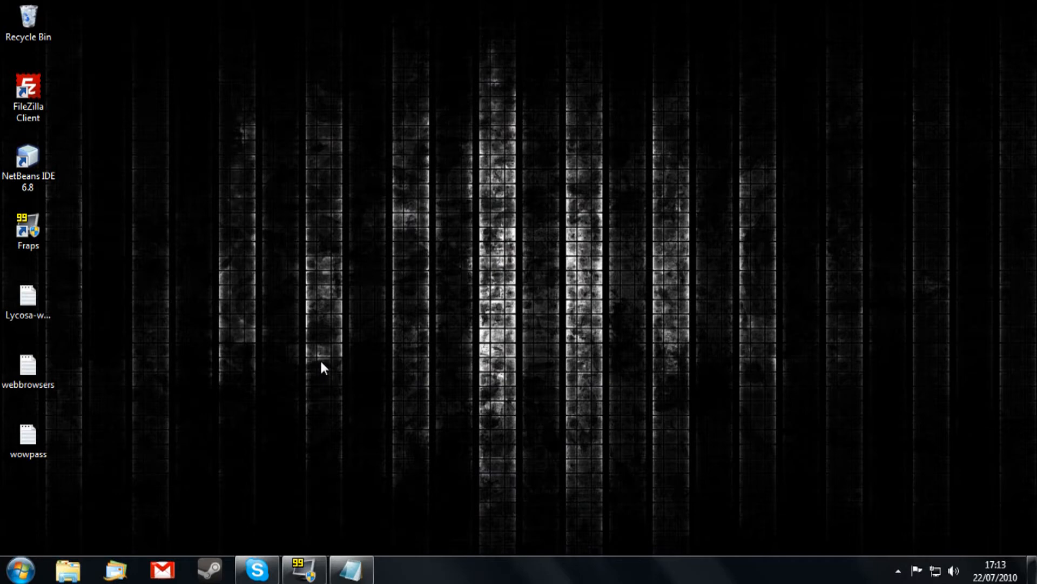
{"action": "mouse_move", "coordinate": [320, 393]}
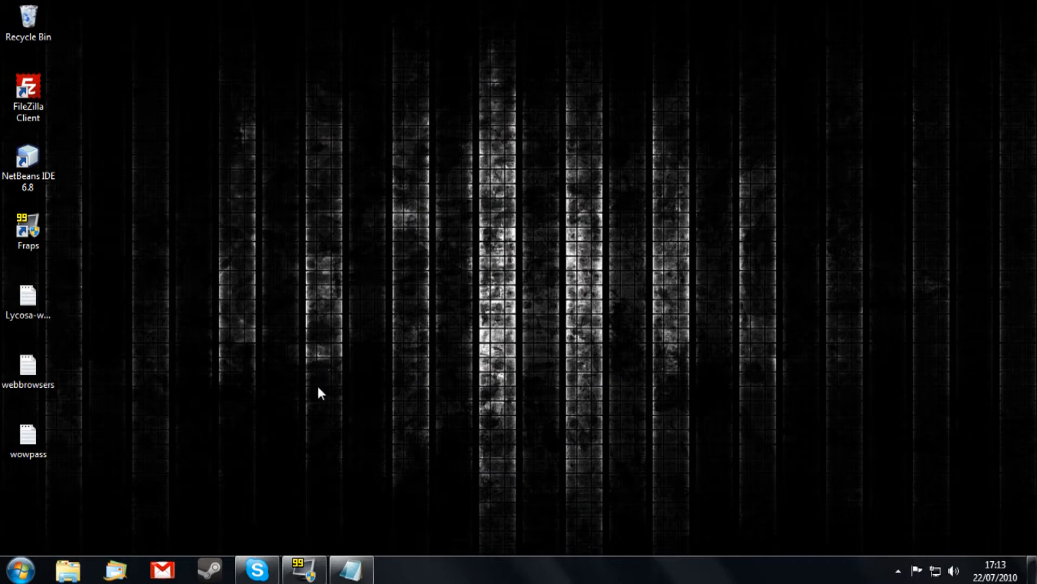
Open the wowpass text file maximised and select its Wow.exe launch command line.
{"action": "double_click", "coordinate": [28, 434]}
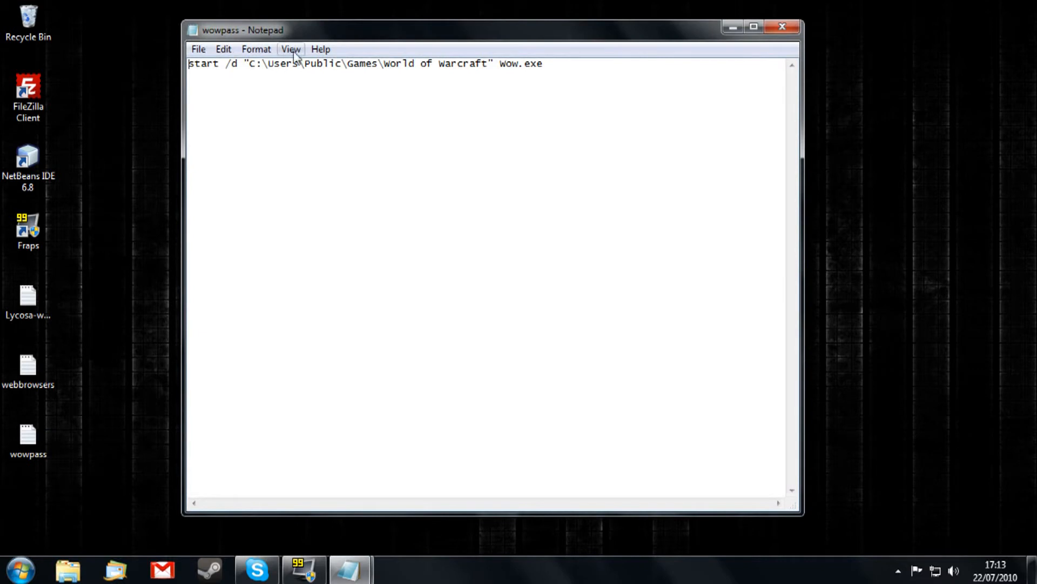
{"action": "left_click", "coordinate": [753, 26]}
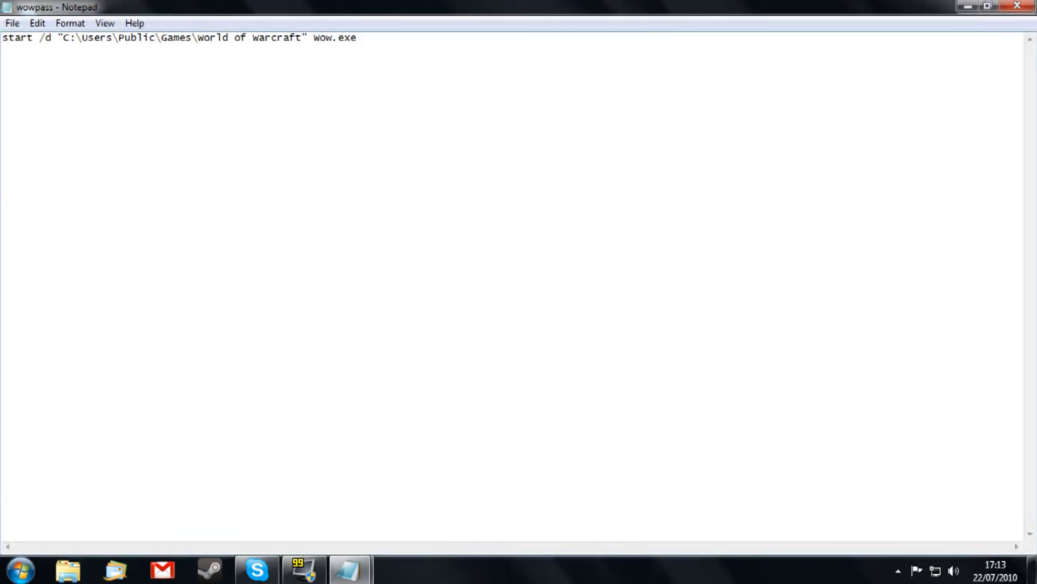
{"action": "left_click_drag", "start_coordinate": [64, 37], "coordinate": [301, 37]}
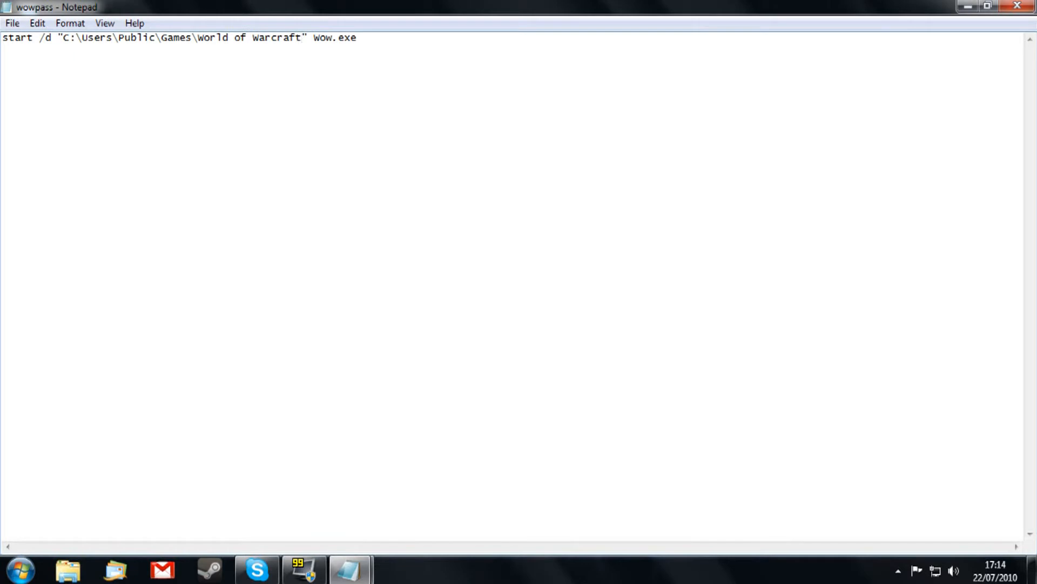
{"action": "double_click", "coordinate": [336, 38]}
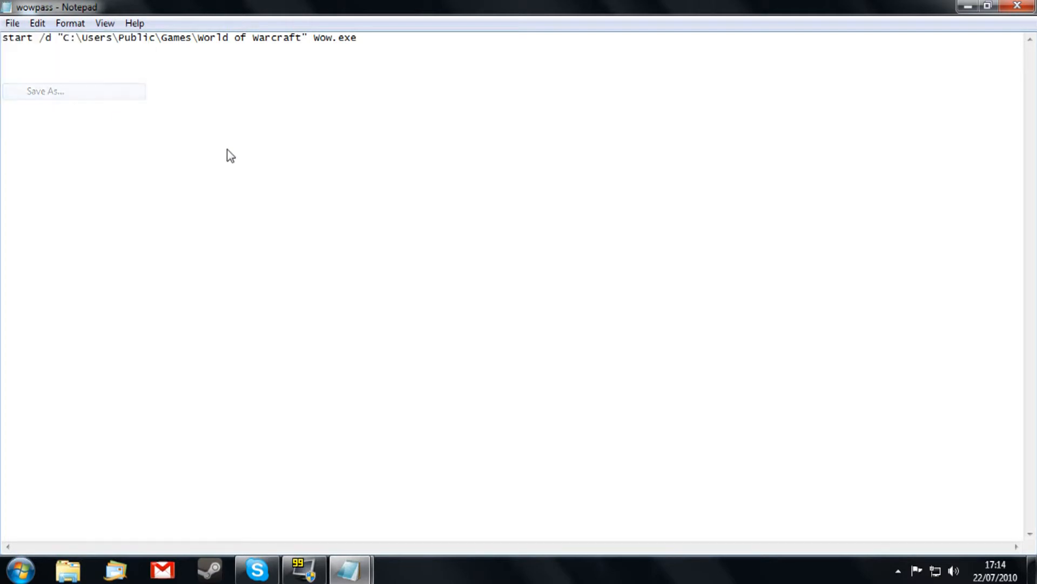
Save the launch command as 2.bat on the Desktop via Save As.
{"action": "left_click", "coordinate": [44, 91]}
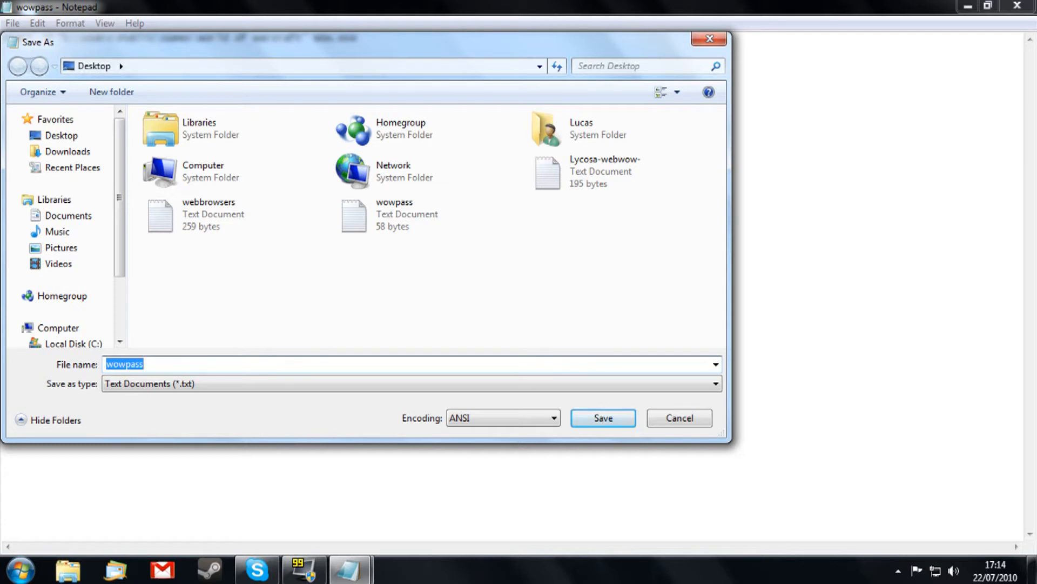
{"action": "type", "text": "2."}
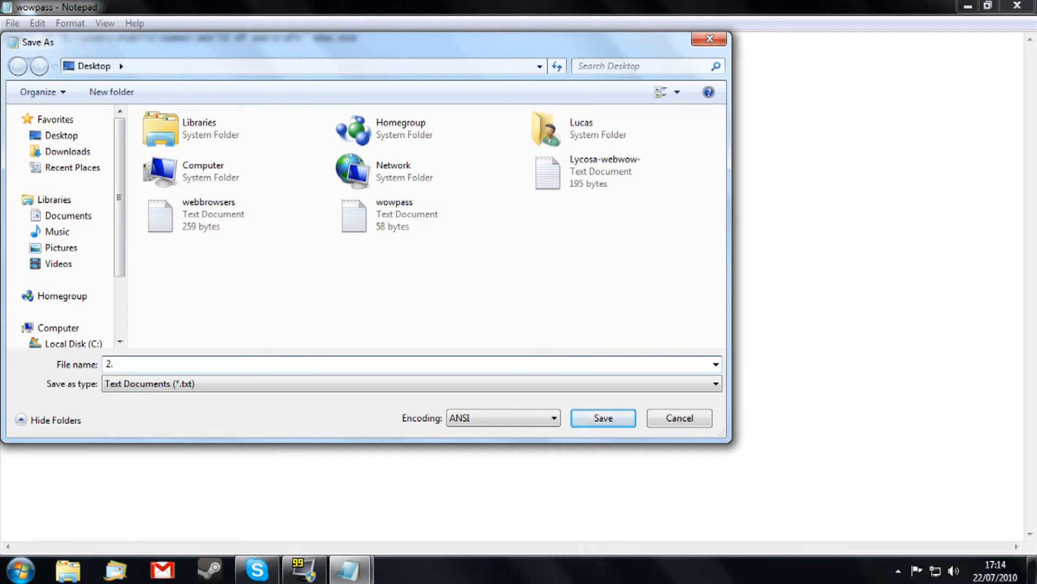
{"action": "type", "text": "bat"}
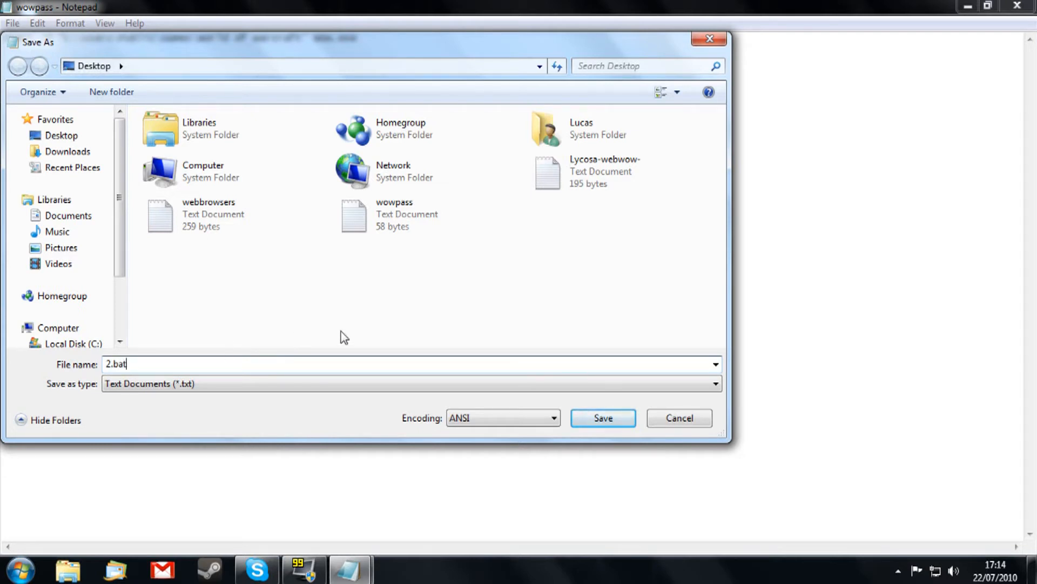
{"action": "mouse_move", "coordinate": [603, 417]}
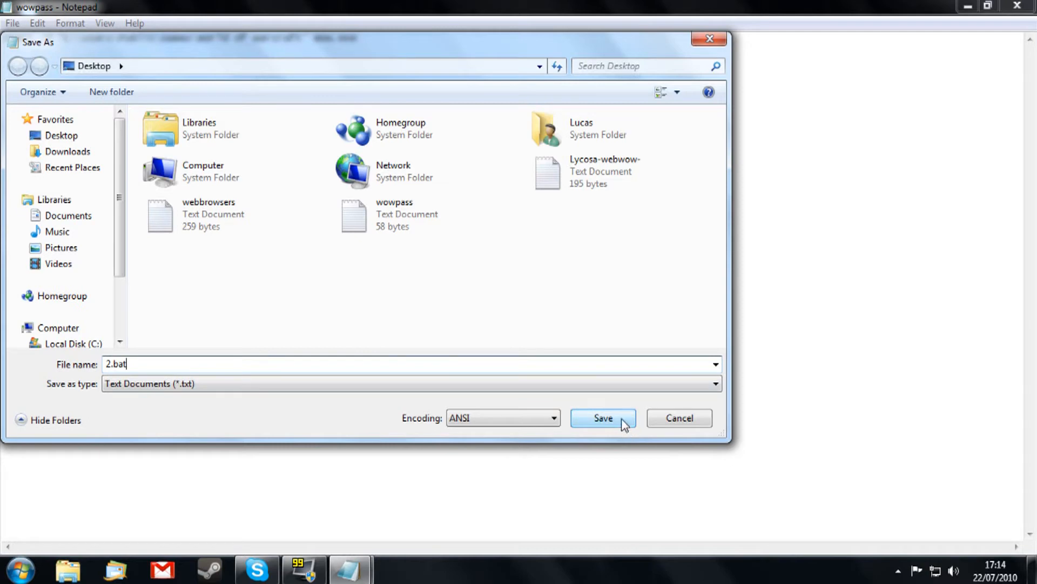
{"action": "left_click", "coordinate": [602, 417]}
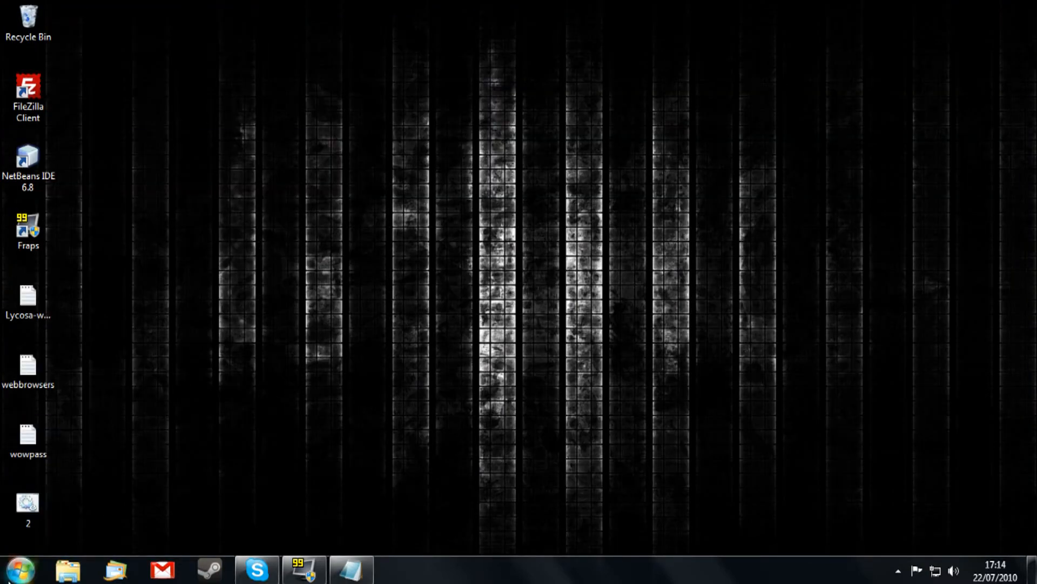
Open the Razer Lycosa Driver Control from its hidden tray icon.
{"action": "left_click", "coordinate": [67, 570]}
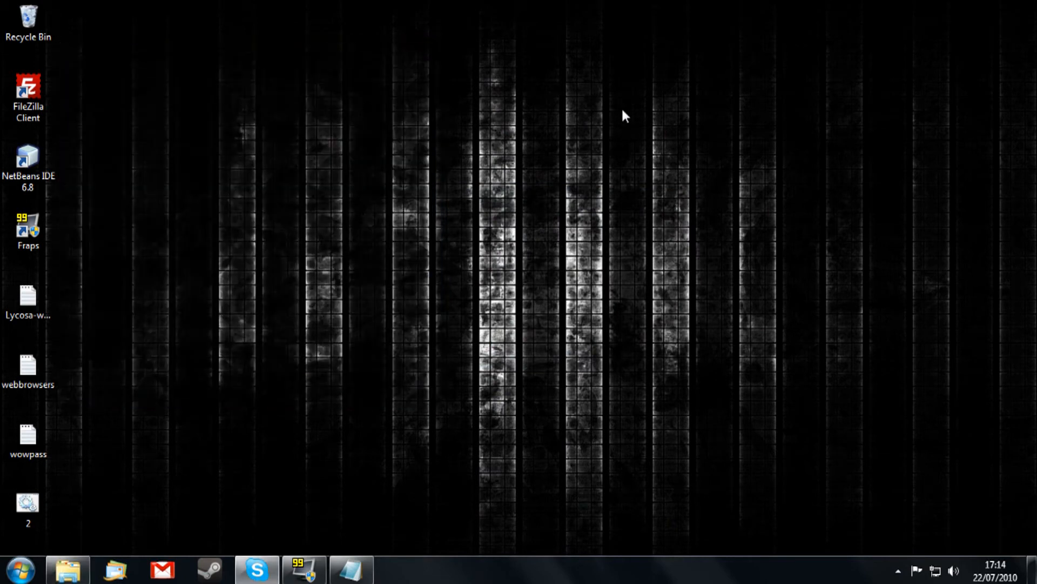
{"action": "left_click", "coordinate": [898, 571]}
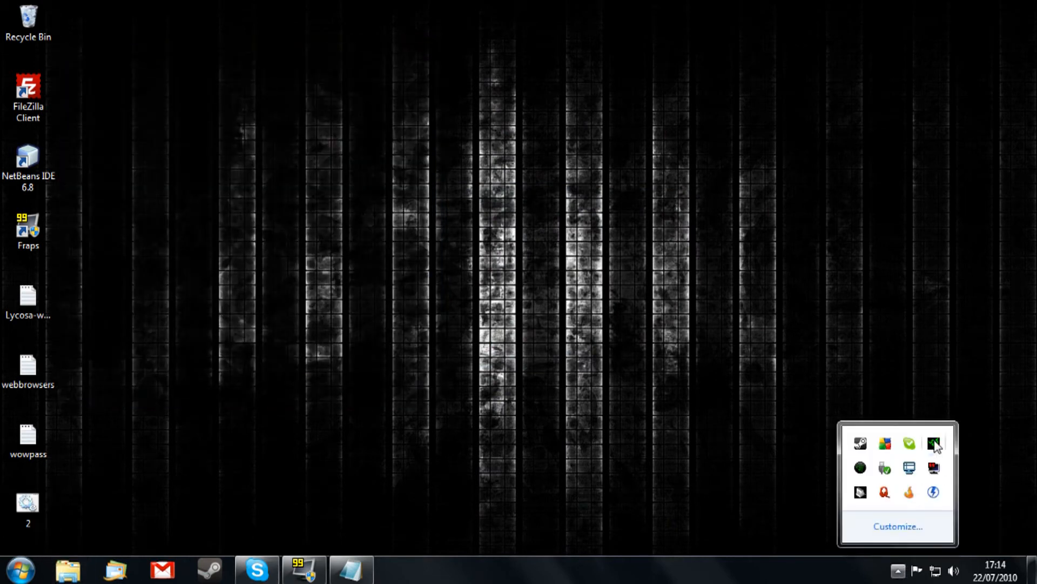
{"action": "left_click", "coordinate": [934, 443]}
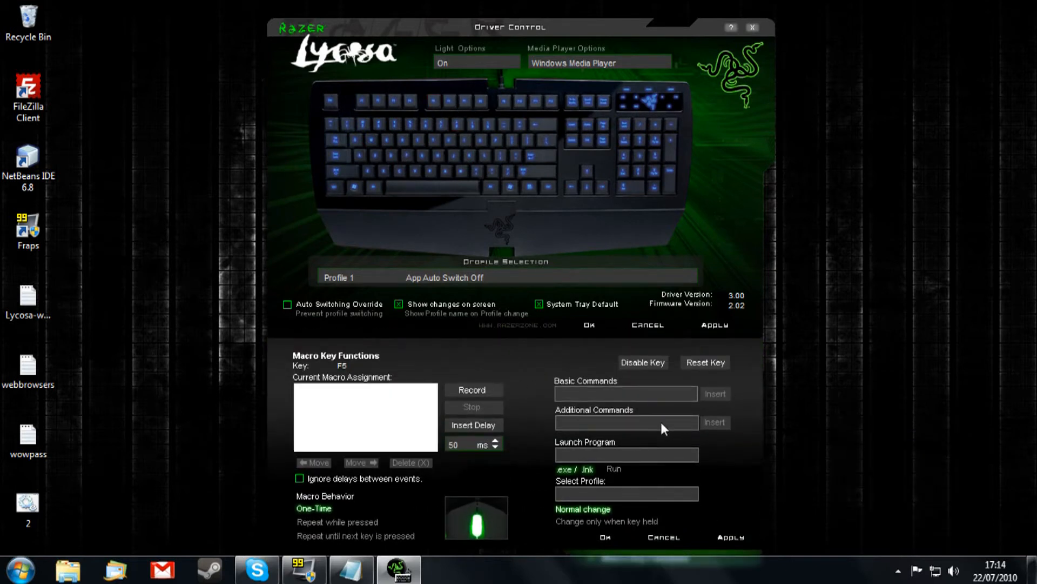
Insert a Run command as the first entry of the F5 macro.
{"action": "type", "text": "Run"}
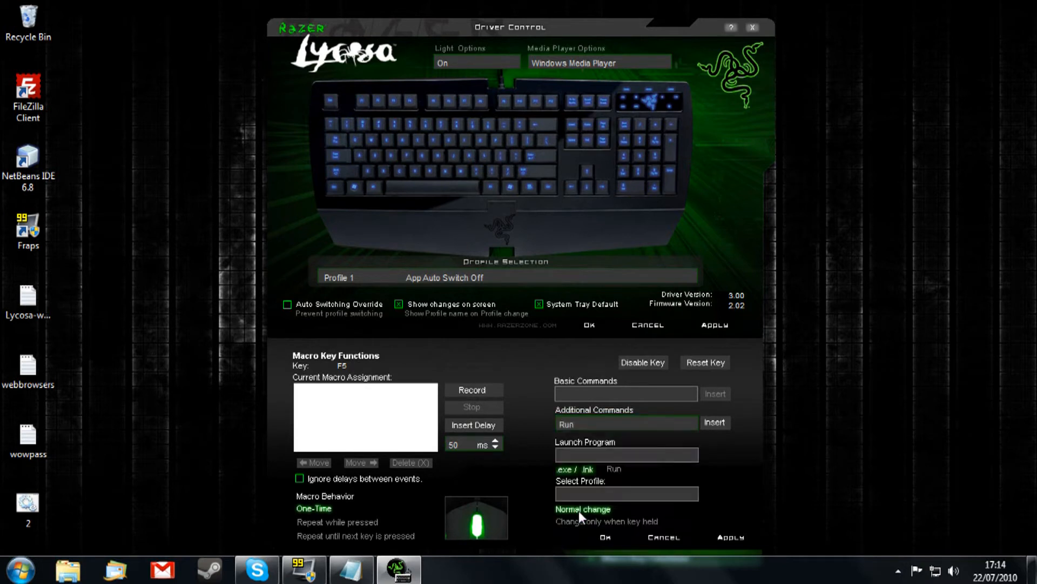
{"action": "left_click", "coordinate": [714, 422]}
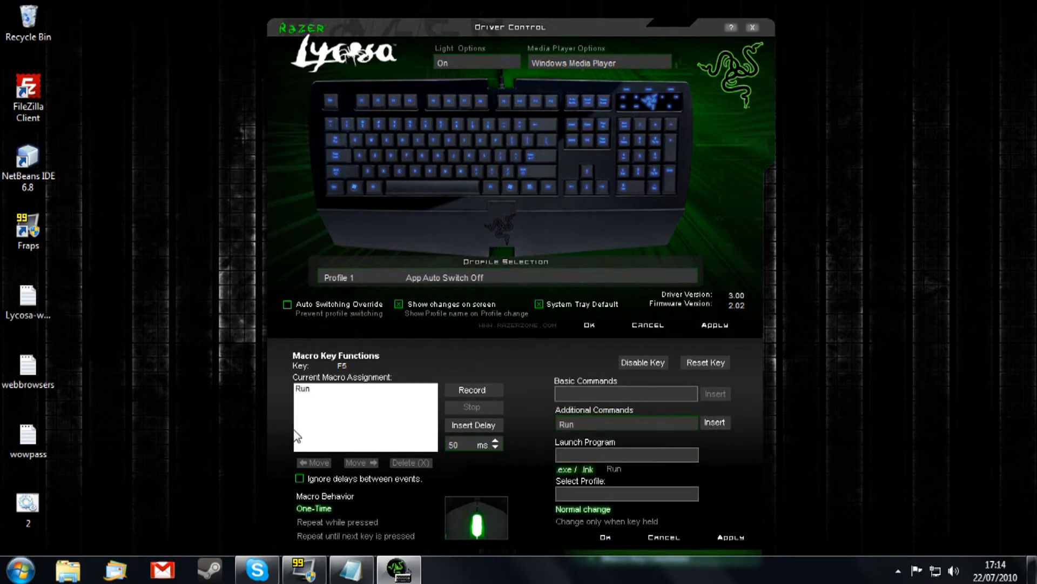
{"action": "mouse_move", "coordinate": [249, 285]}
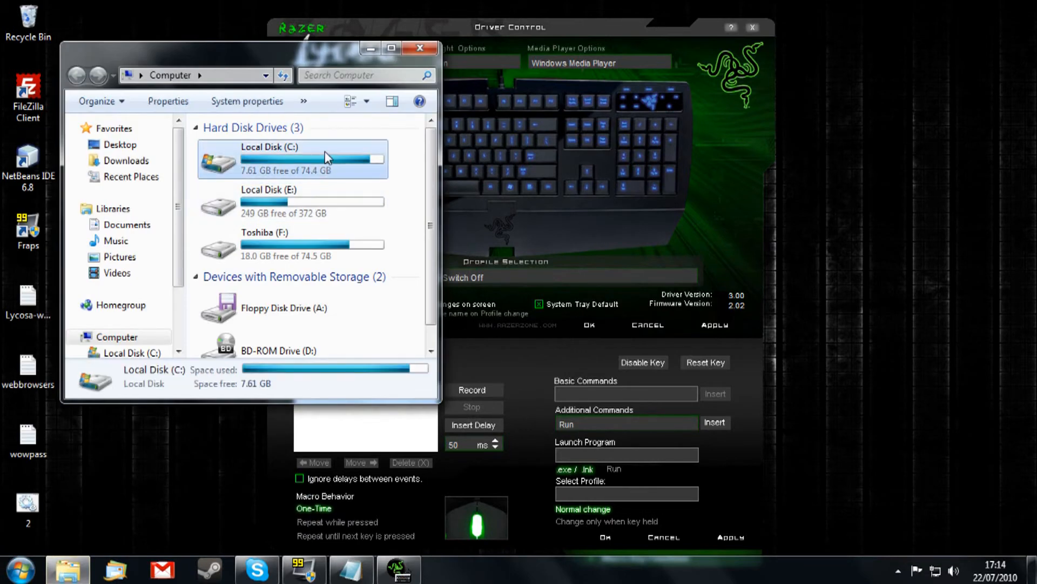
{"action": "double_click", "coordinate": [290, 159]}
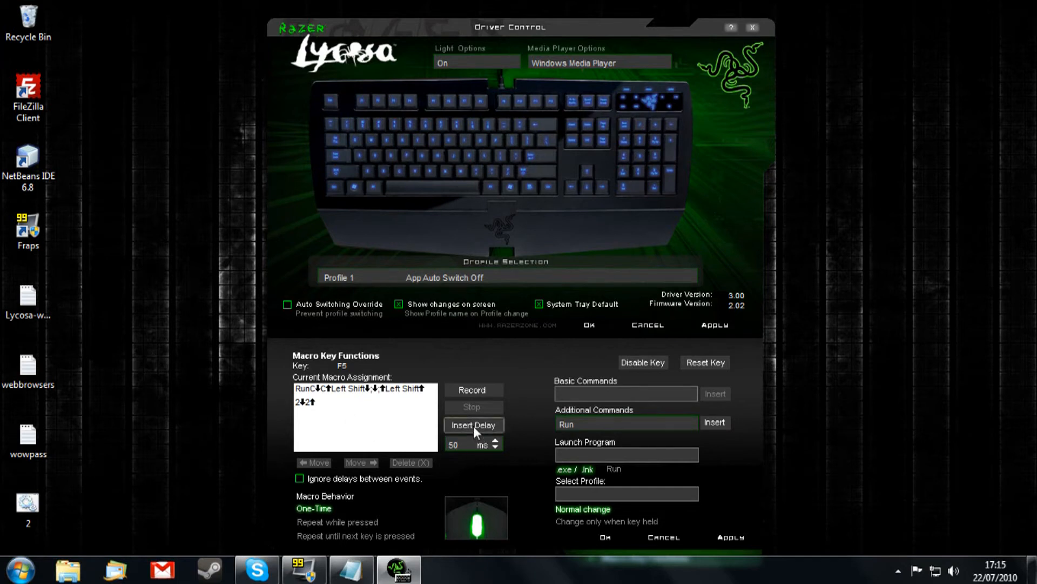
Add 50 ms delays after Run and after the path keystrokes, then an Enter keystroke.
{"action": "left_click", "coordinate": [474, 425]}
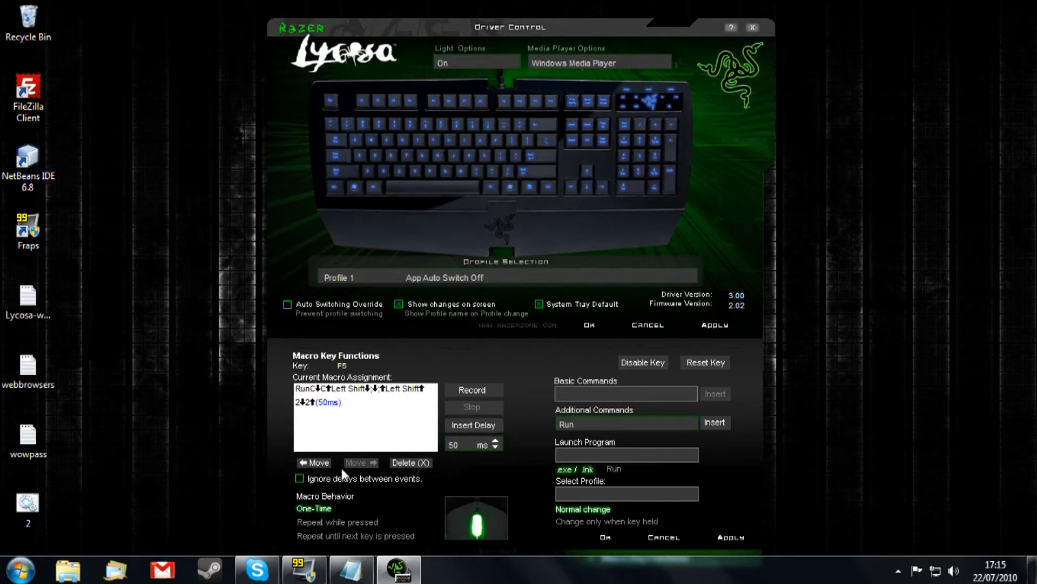
{"action": "mouse_move", "coordinate": [313, 462]}
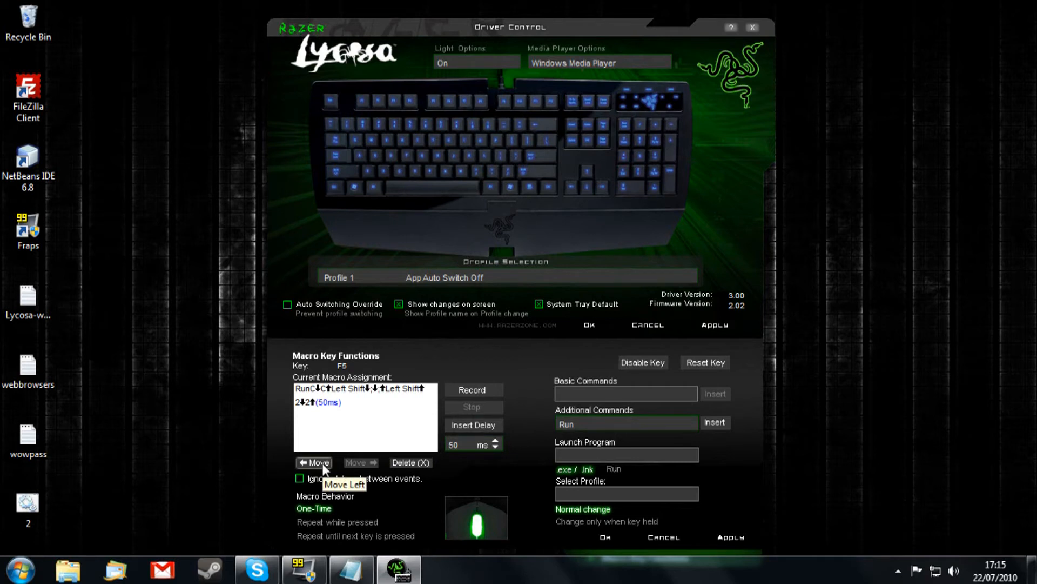
{"action": "left_click", "coordinate": [314, 462]}
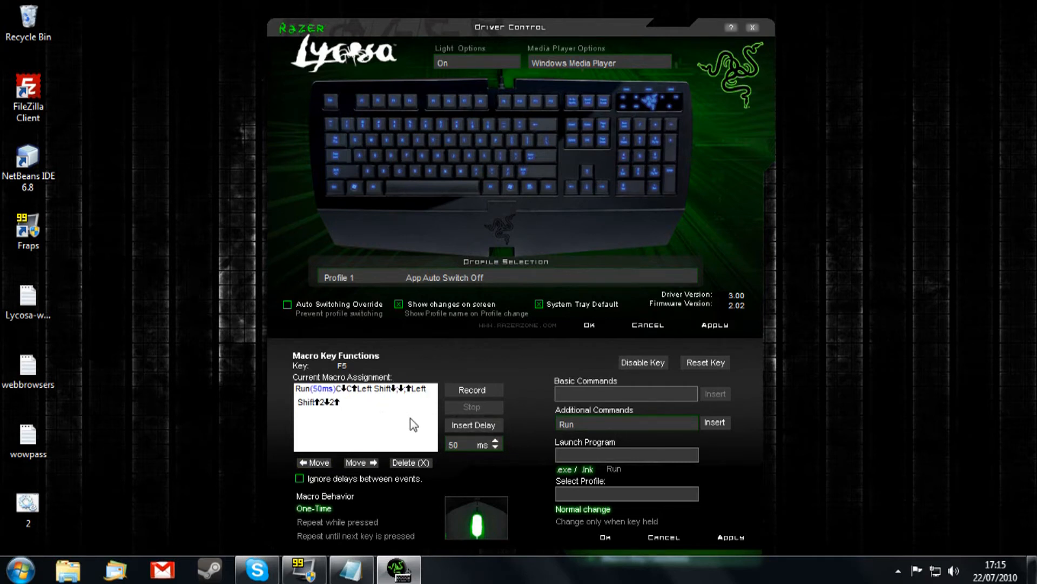
{"action": "left_click", "coordinate": [473, 423]}
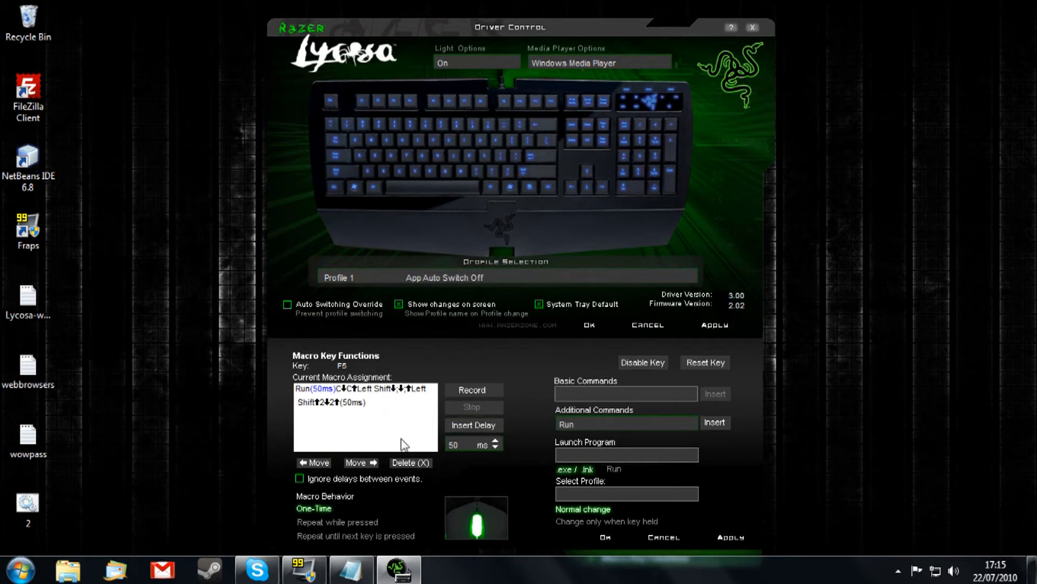
{"action": "key", "text": "enter"}
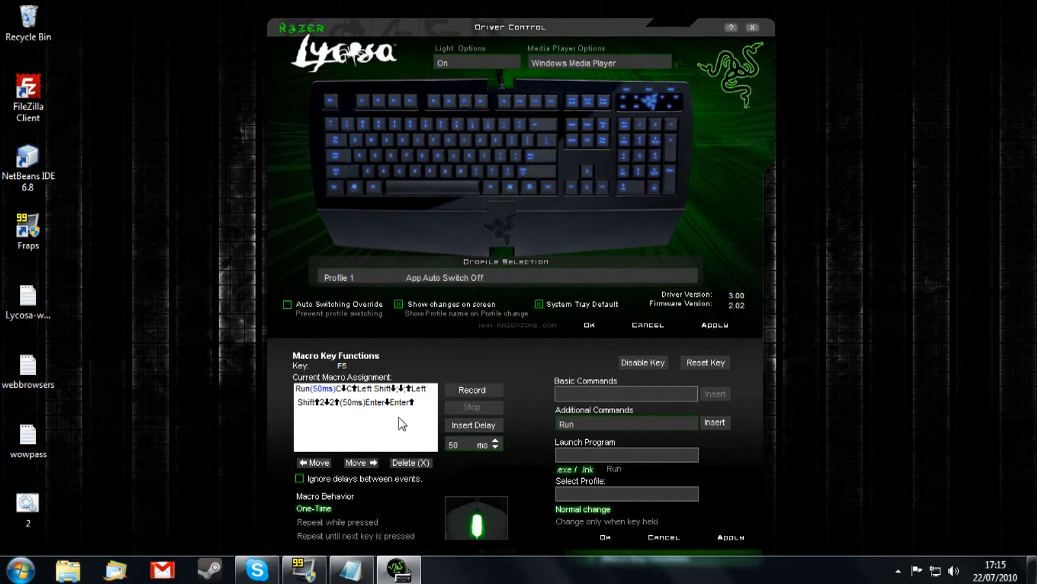
{"action": "mouse_move", "coordinate": [427, 413]}
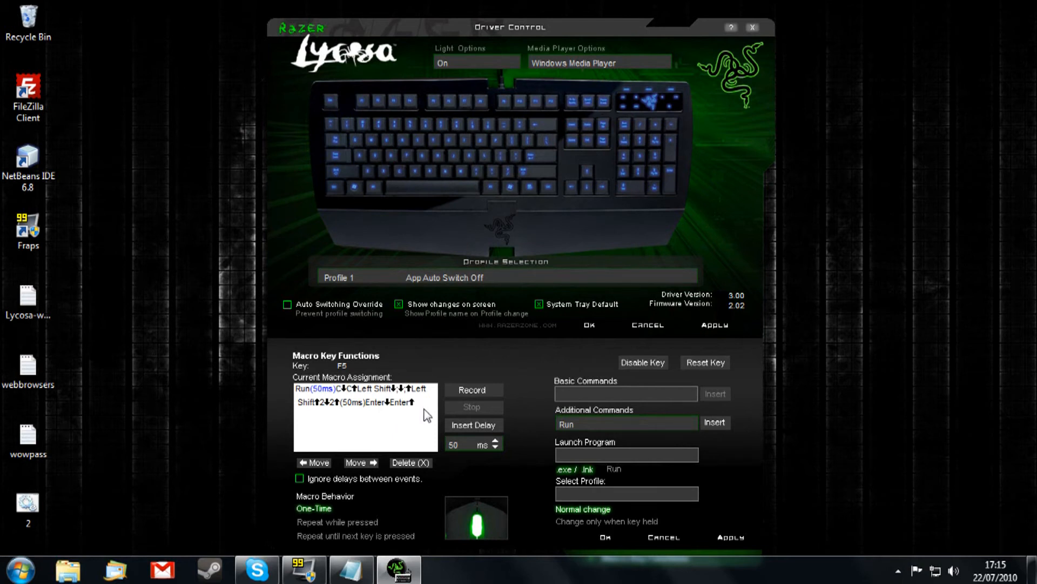
{"action": "mouse_move", "coordinate": [429, 415]}
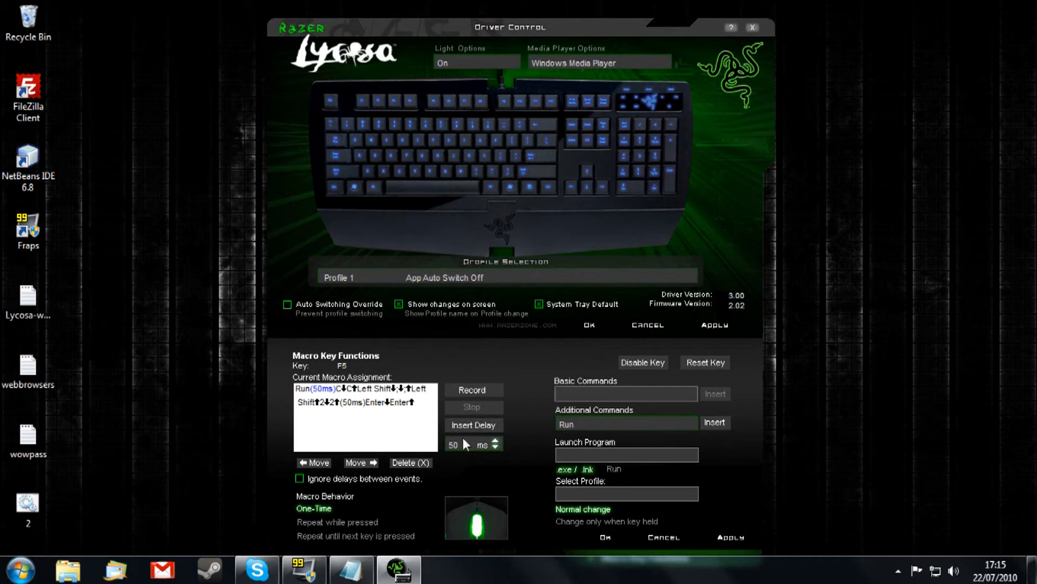
{"action": "mouse_move", "coordinate": [467, 444]}
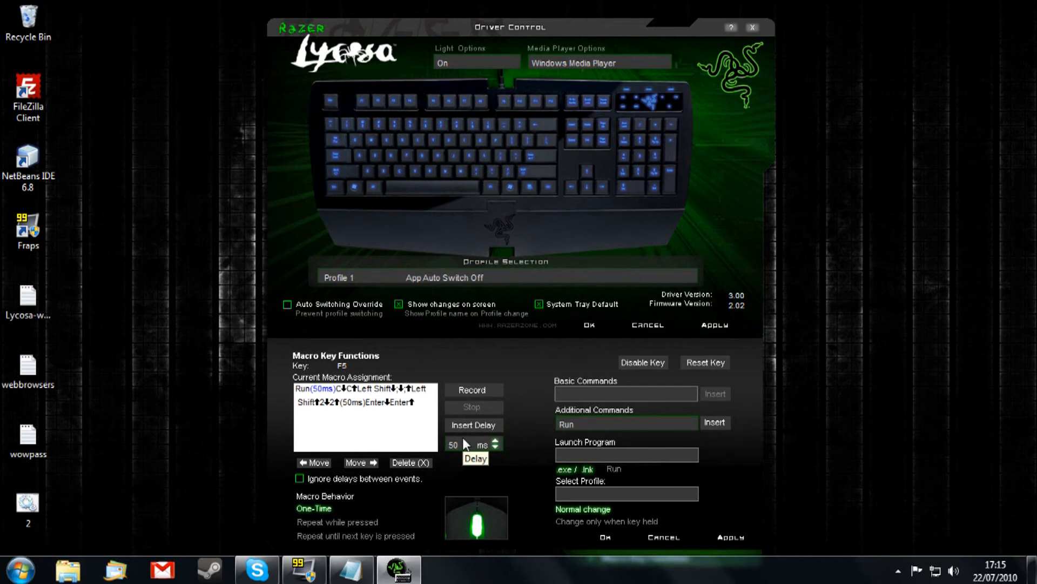
{"action": "mouse_move", "coordinate": [467, 444]}
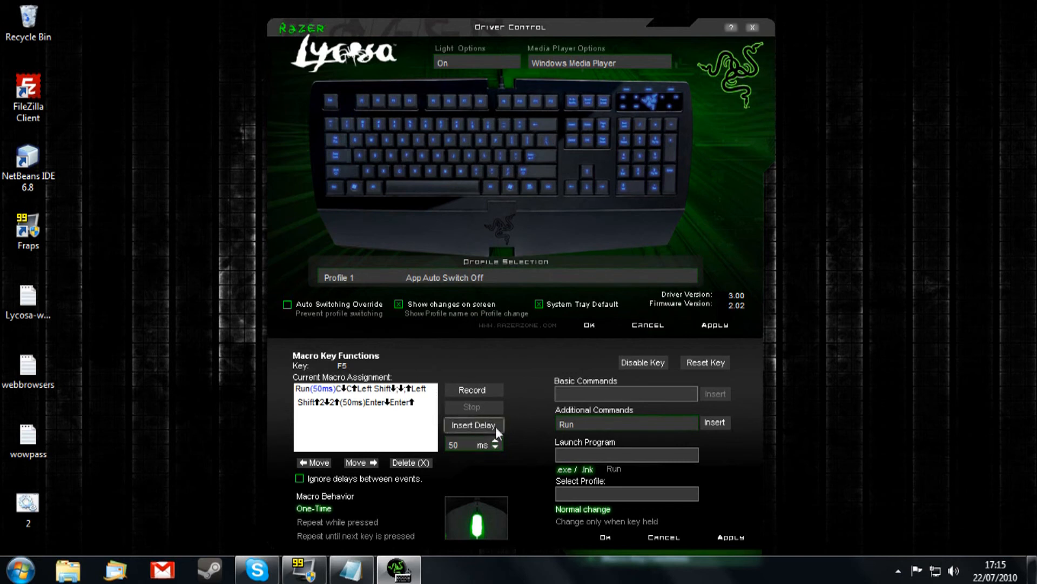
Build a 4000 ms wait after Enter by stacking delays, then choose the next pause length.
{"action": "left_click", "coordinate": [492, 444]}
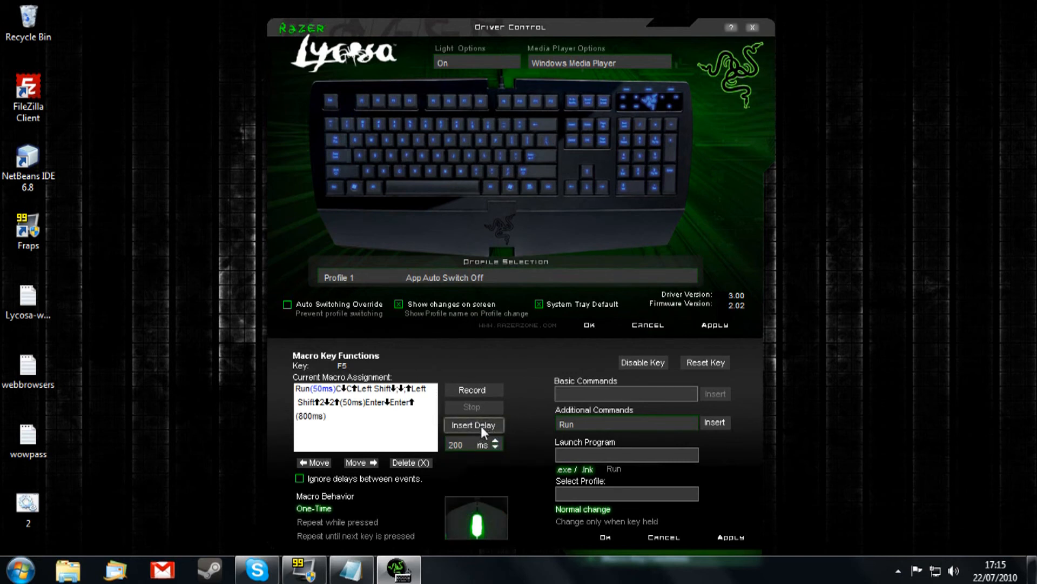
{"action": "left_click", "coordinate": [474, 425]}
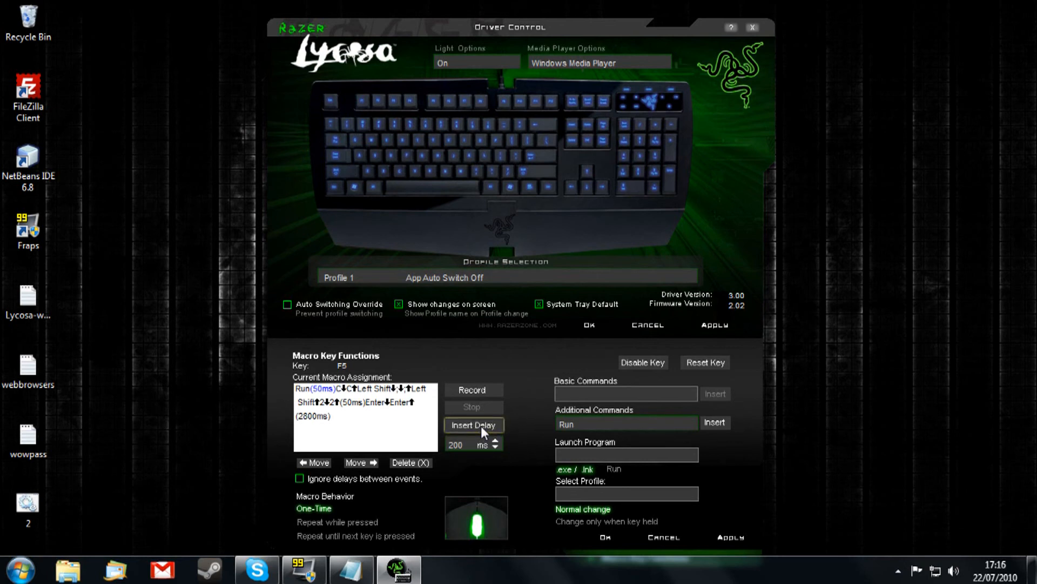
{"action": "left_click", "coordinate": [473, 425]}
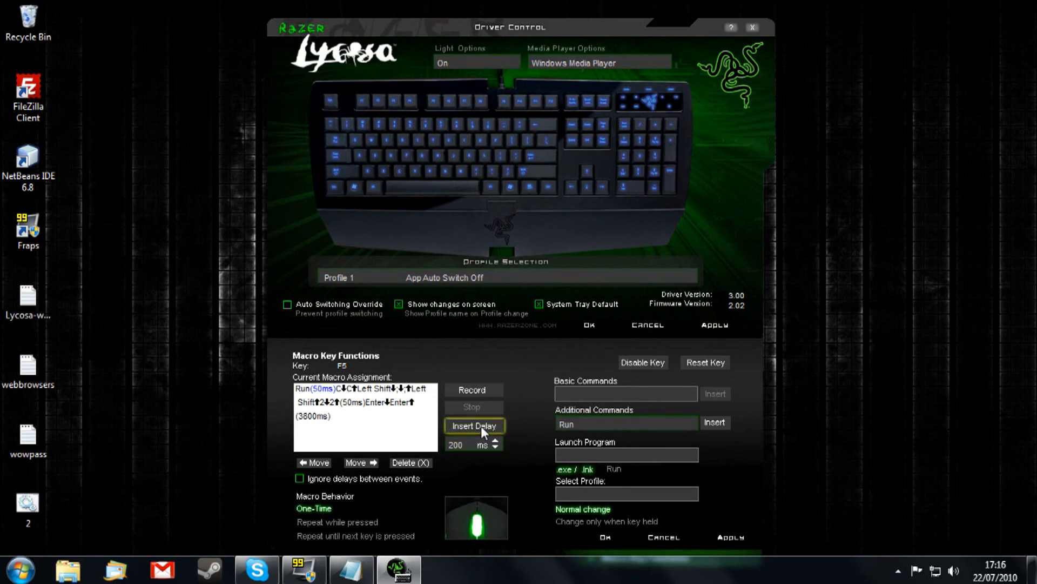
{"action": "left_click", "coordinate": [473, 426]}
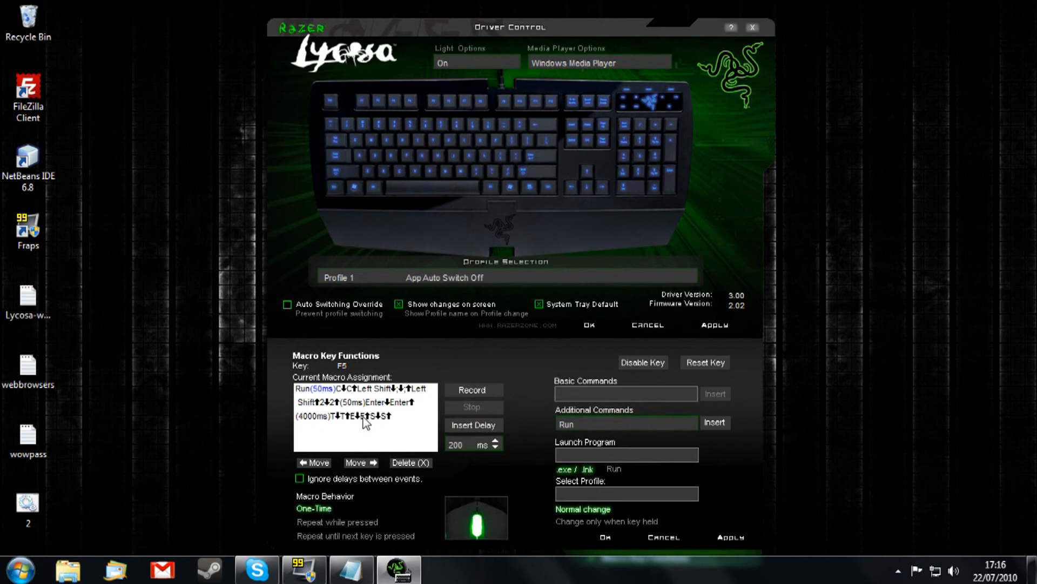
{"action": "left_click", "coordinate": [494, 444]}
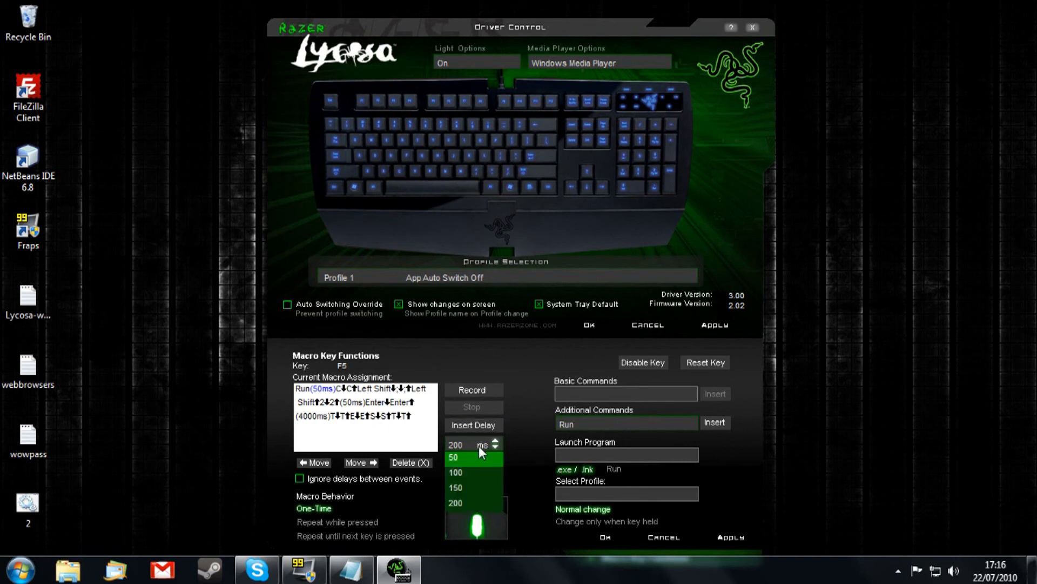
{"action": "left_click", "coordinate": [455, 457]}
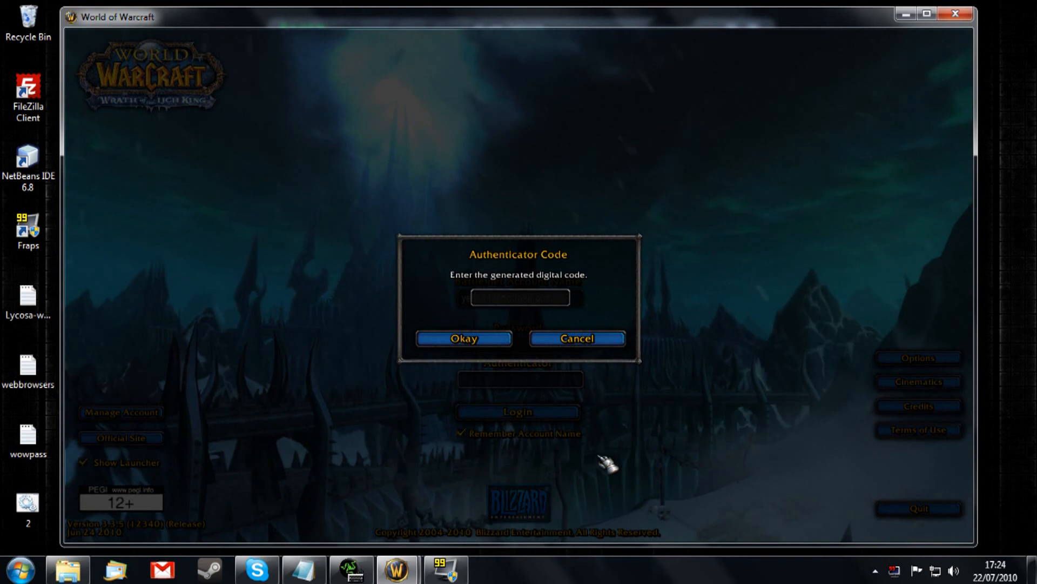
{"action": "mouse_move", "coordinate": [652, 371]}
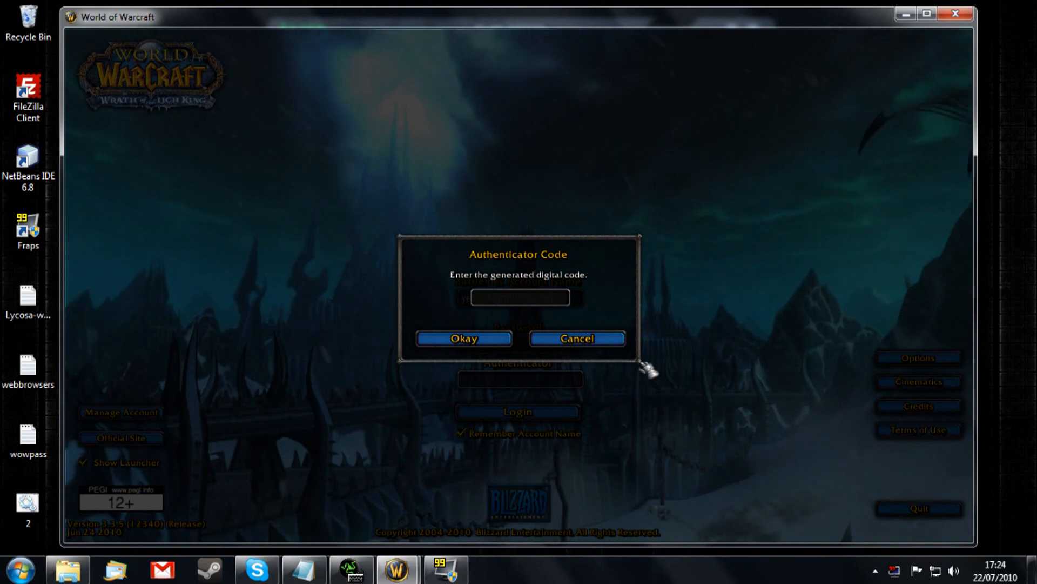